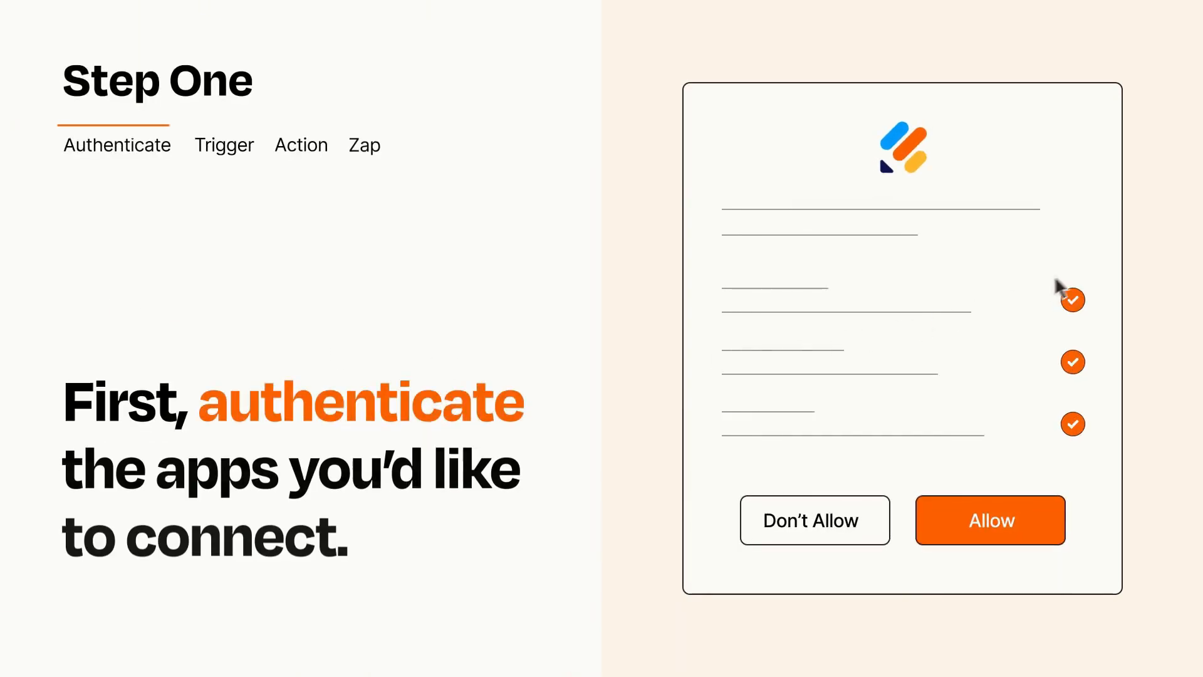
{"action": "mouse_move", "coordinate": [1040, 543]}
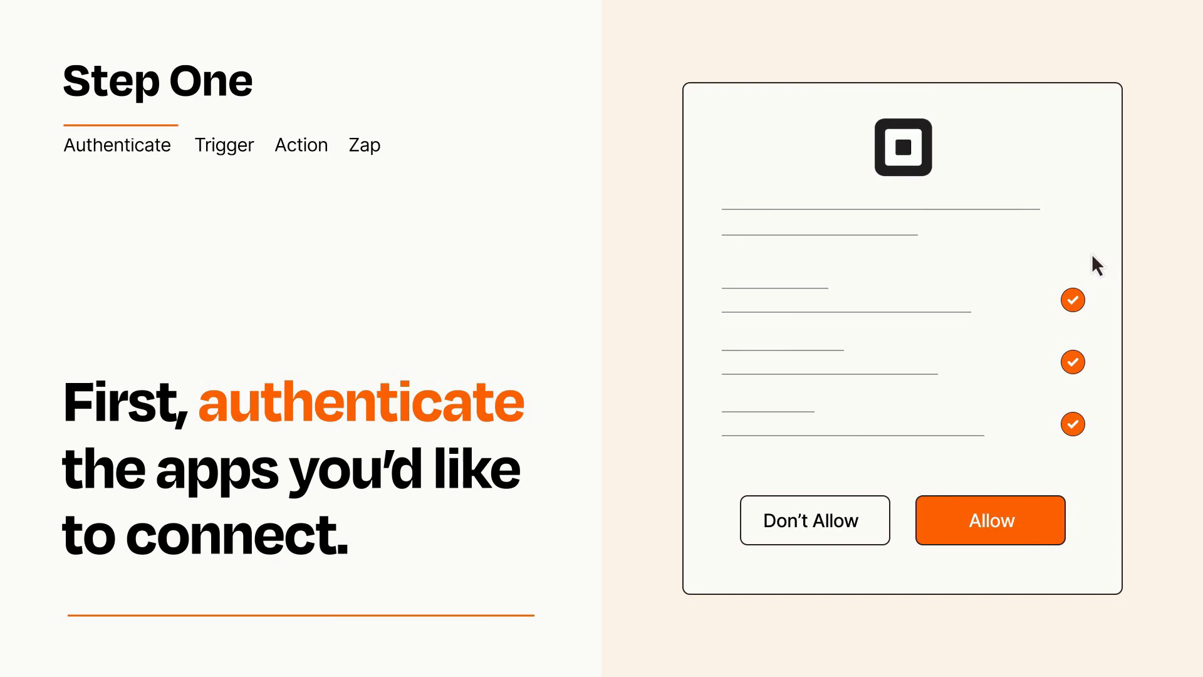
{"action": "mouse_move", "coordinate": [1060, 561]}
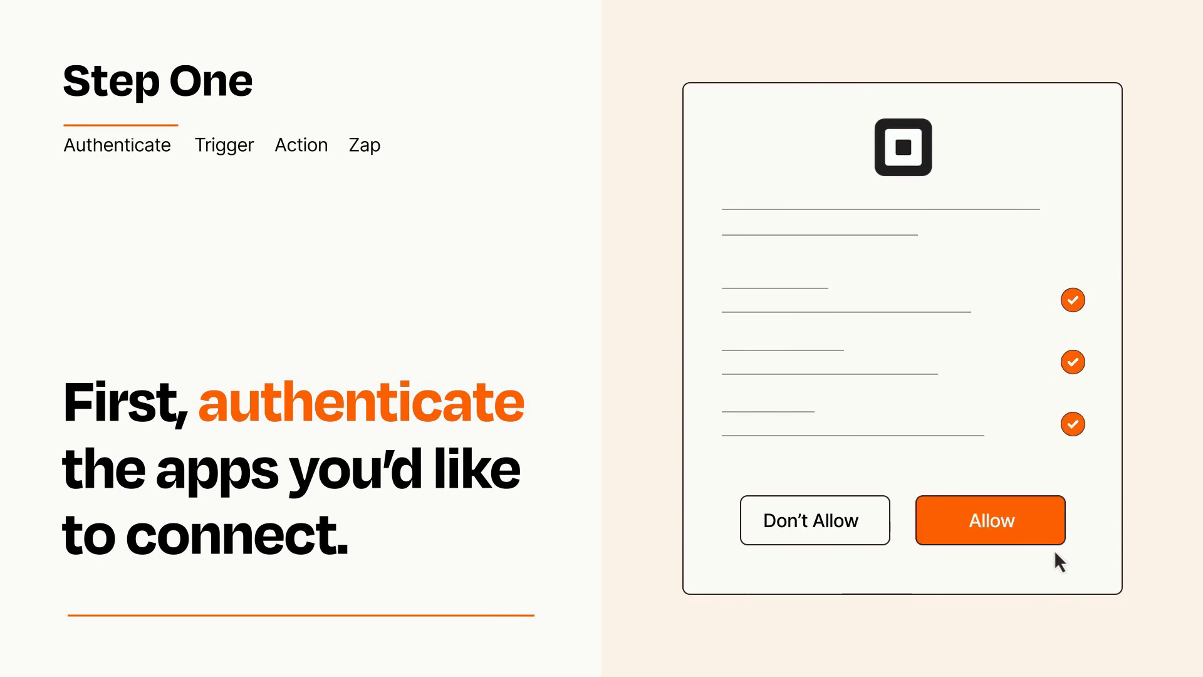
Step: Allow Zapier access to the app account on the authorization prompt
{"action": "left_click", "coordinate": [989, 520]}
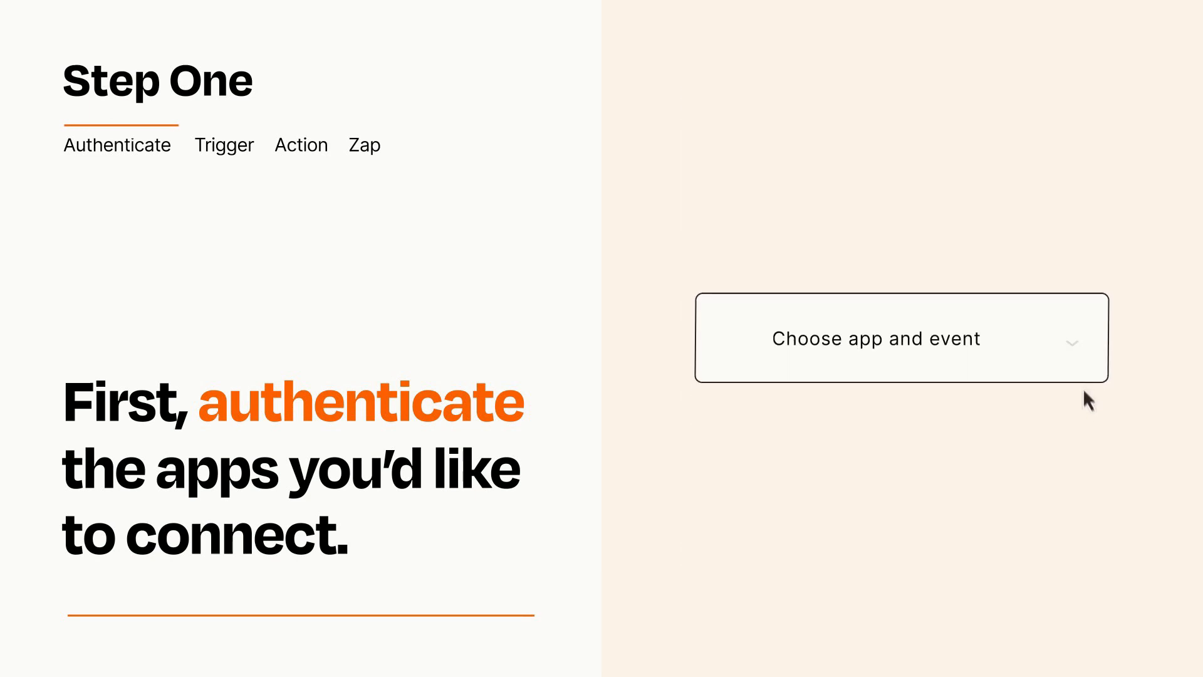
Step: Choose New Submission from the app and event list as the trigger
{"action": "left_click", "coordinate": [901, 338]}
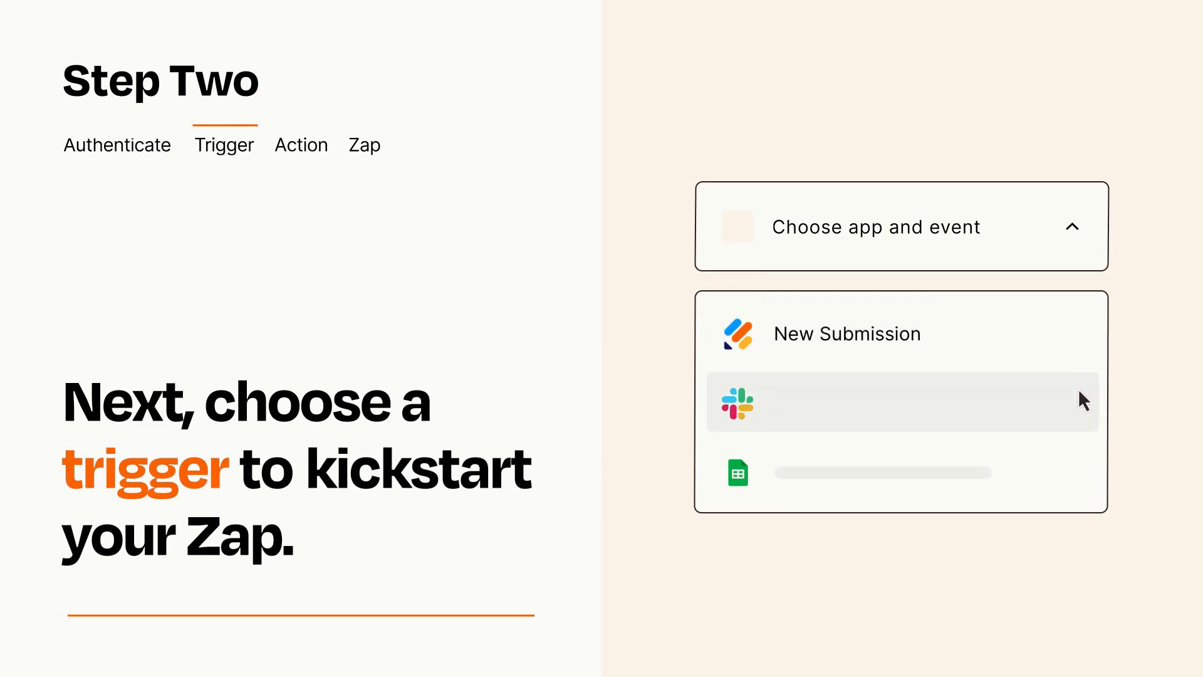
{"action": "mouse_move", "coordinate": [1083, 478]}
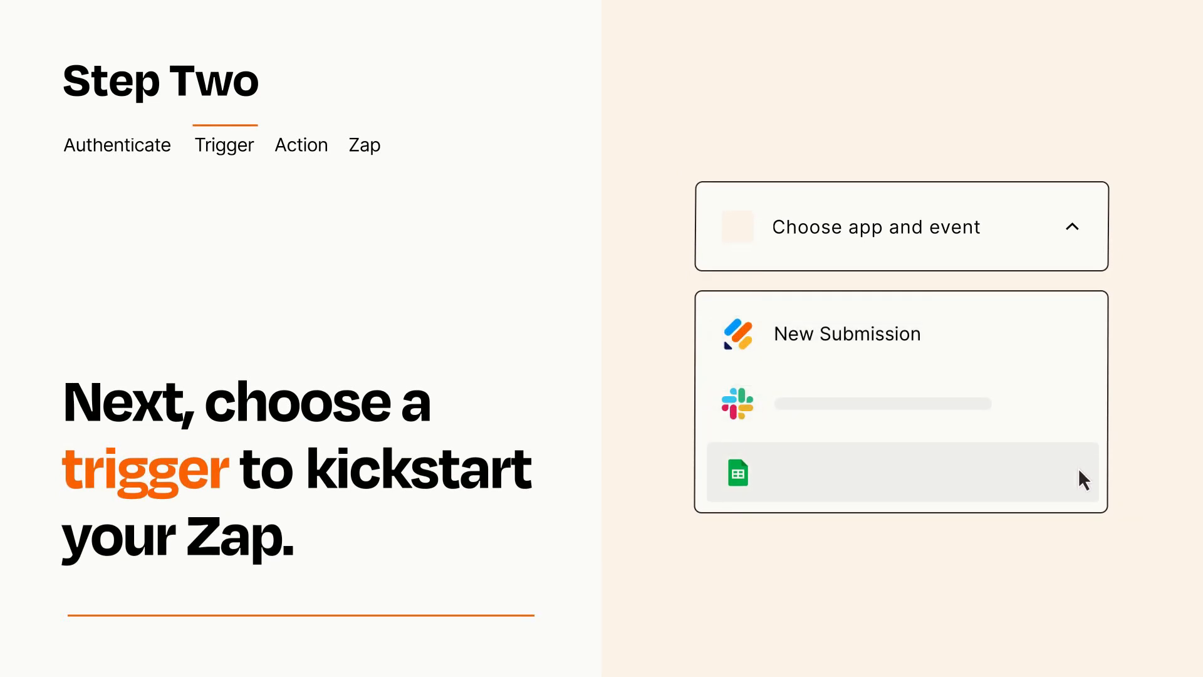
{"action": "mouse_move", "coordinate": [1082, 343]}
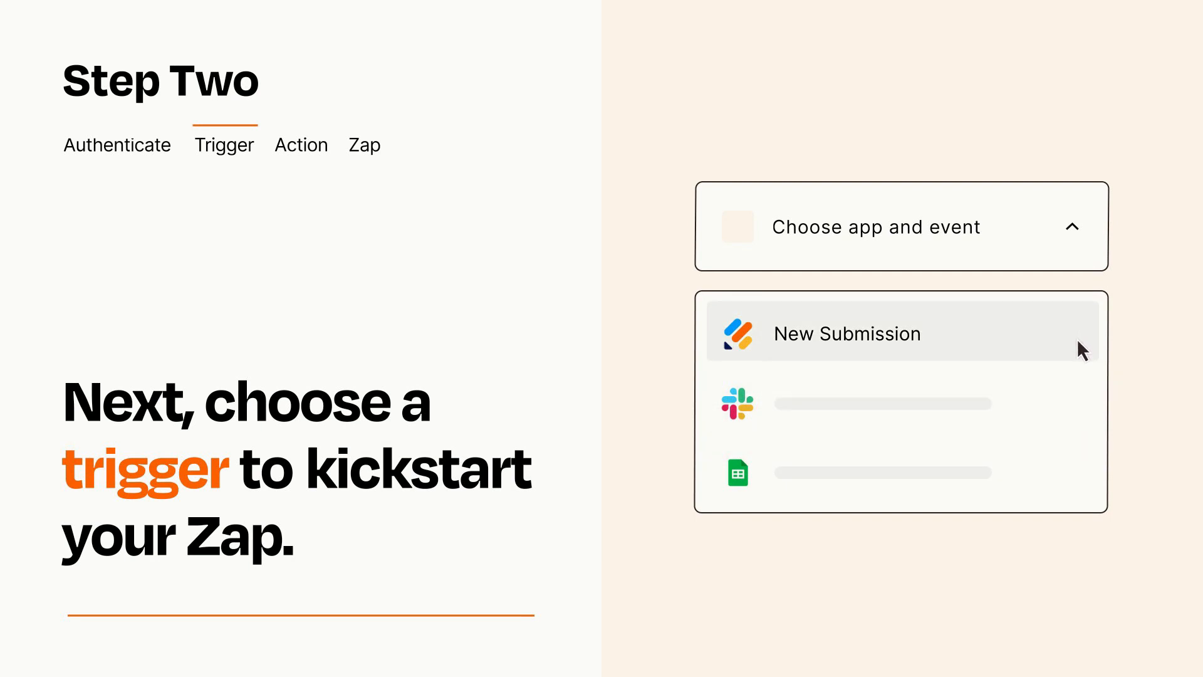
{"action": "left_click", "coordinate": [847, 332]}
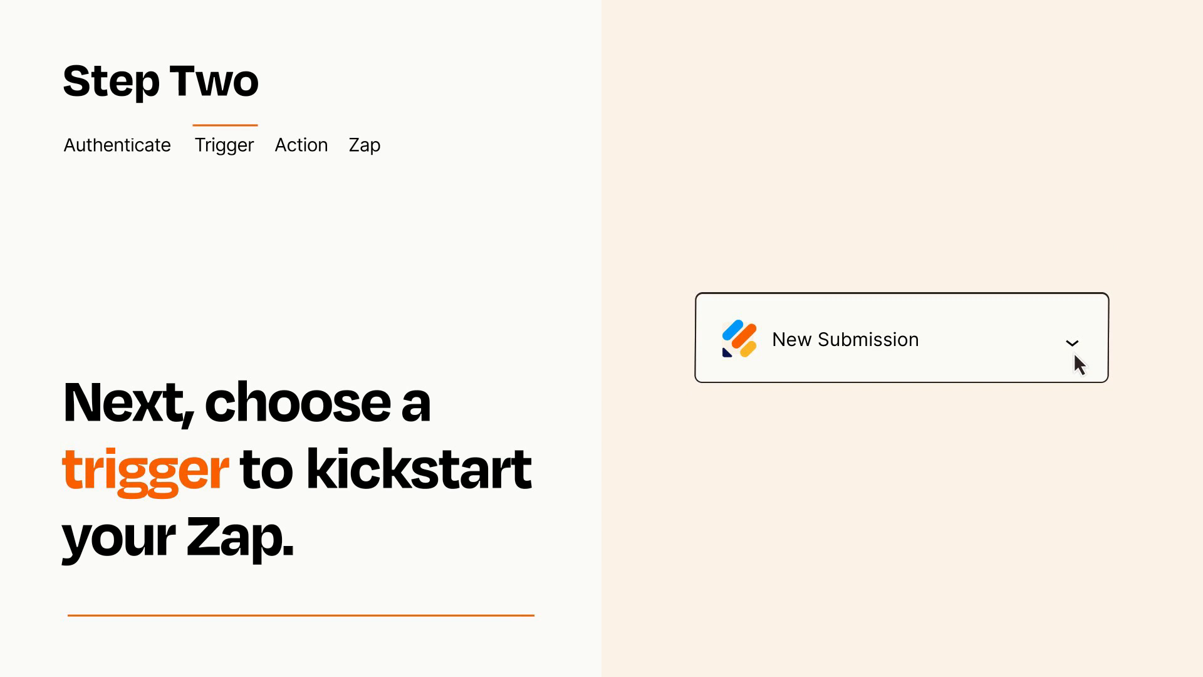
{"action": "mouse_move", "coordinate": [1094, 359]}
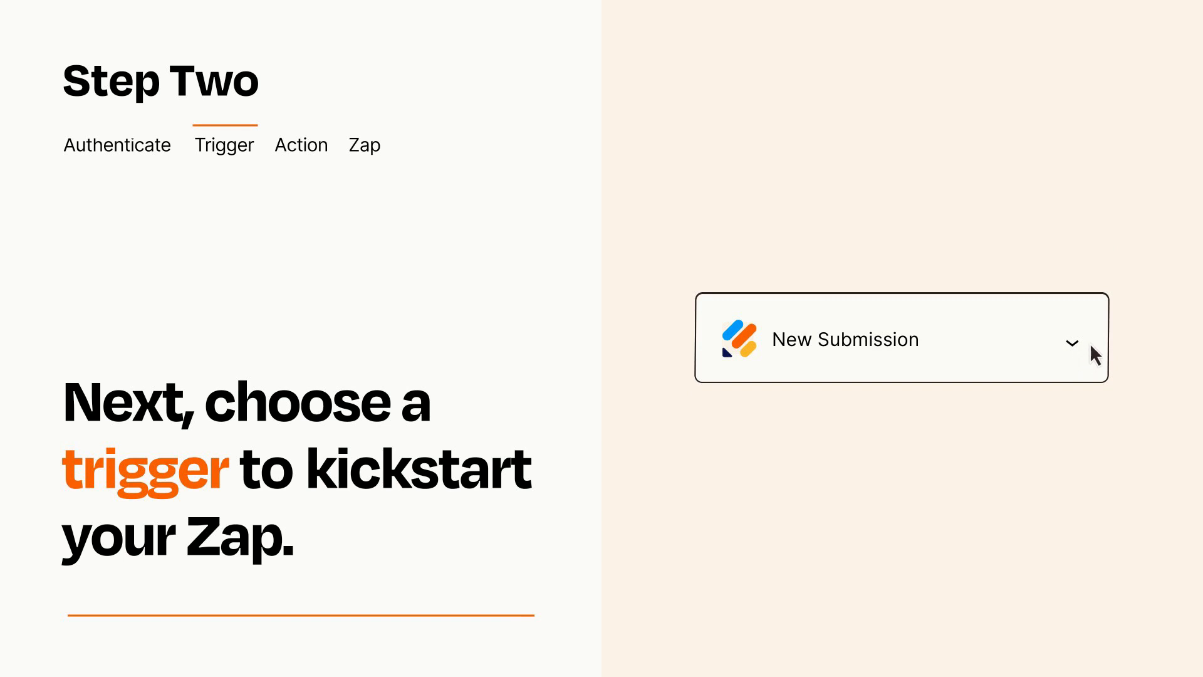
{"action": "mouse_move", "coordinate": [1093, 346]}
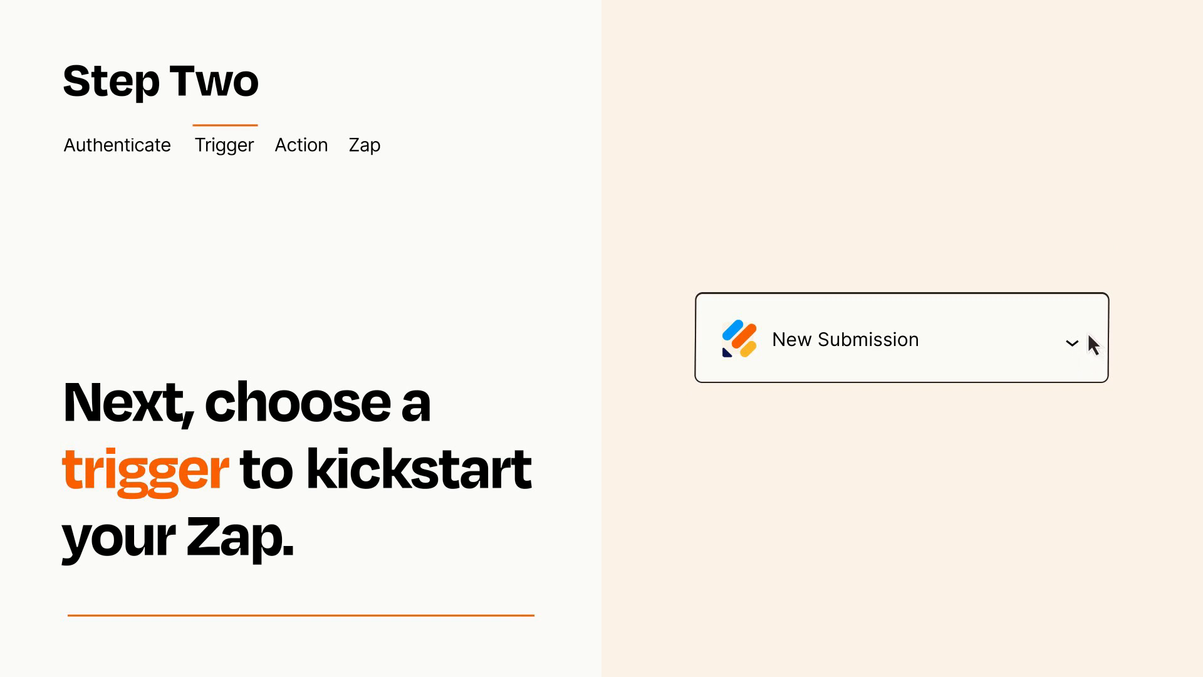
{"action": "left_click", "coordinate": [301, 145]}
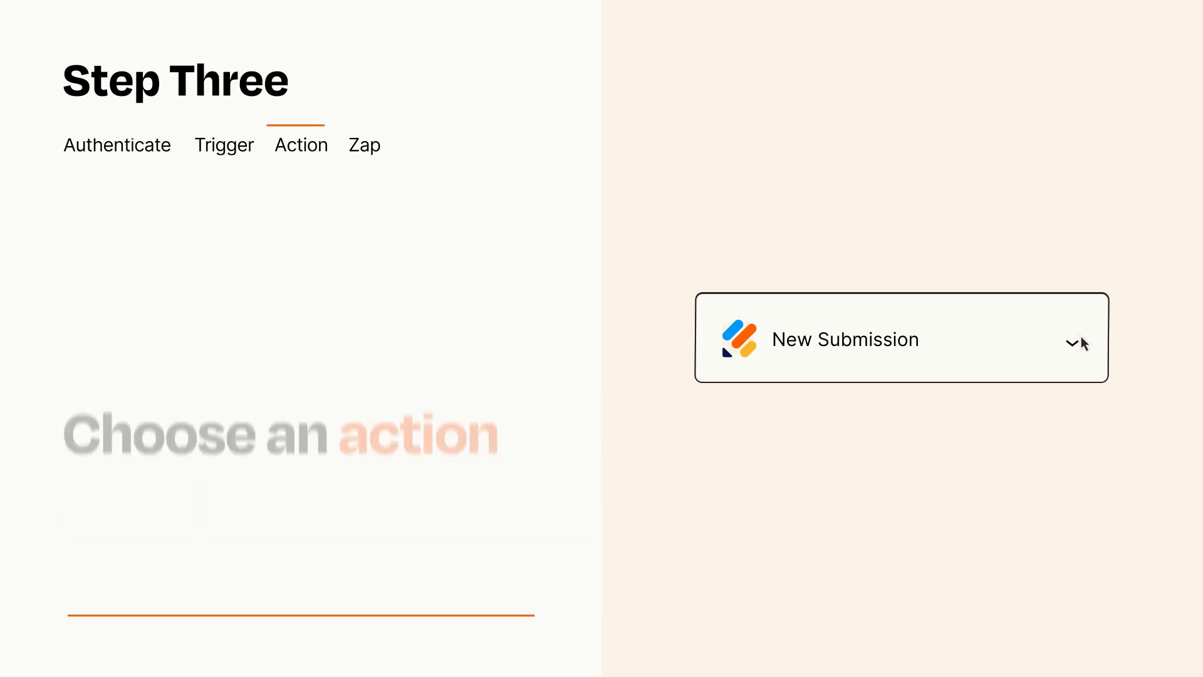
Step: Pick Create Customer as the action event after New Submission
{"action": "left_click", "coordinate": [902, 338]}
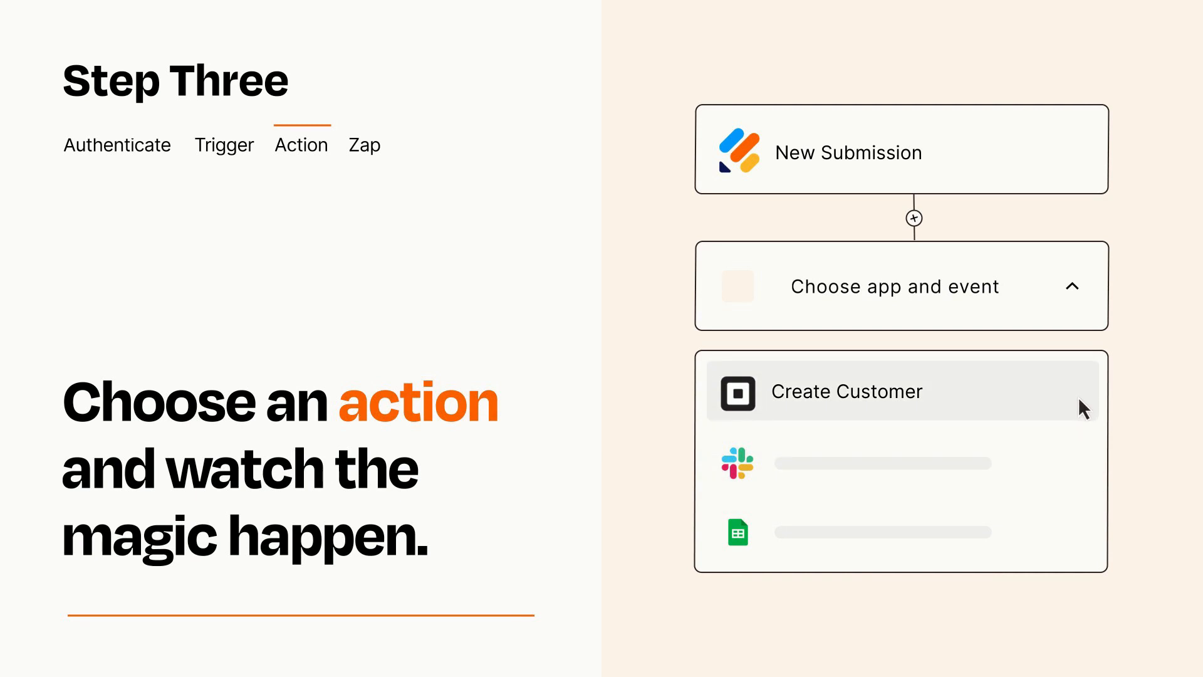
{"action": "left_click", "coordinate": [847, 391]}
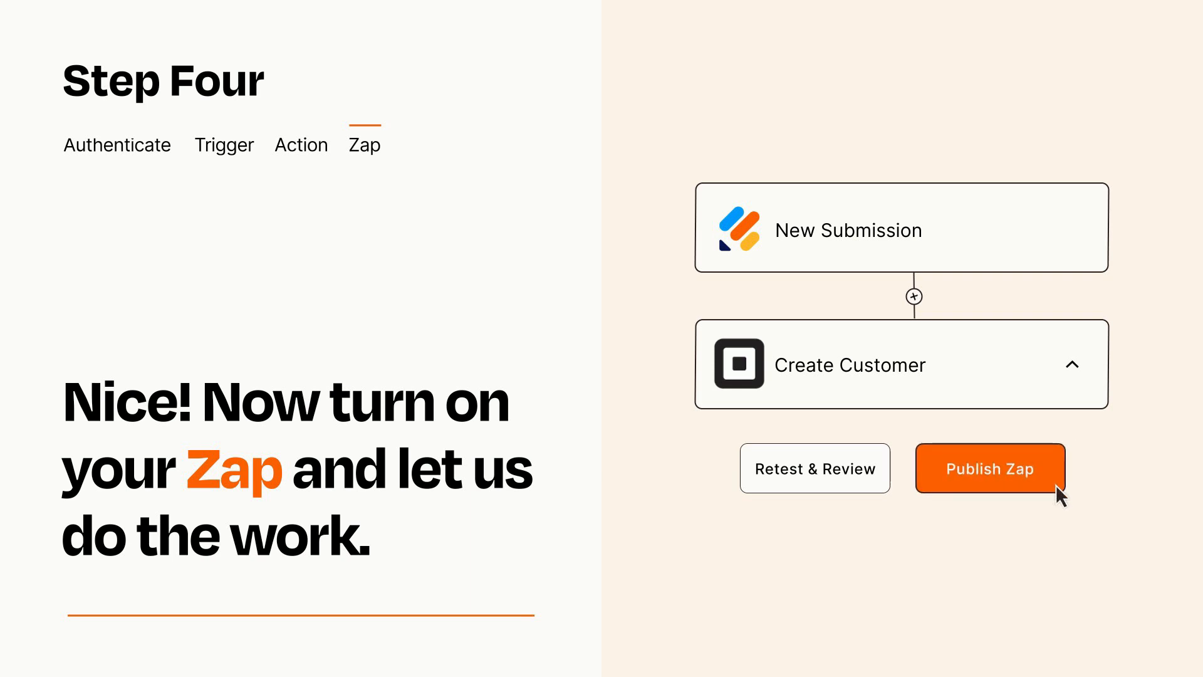
Step: Publish the New Submission to Create Customer Zap with Publish Zap
{"action": "left_click", "coordinate": [990, 469]}
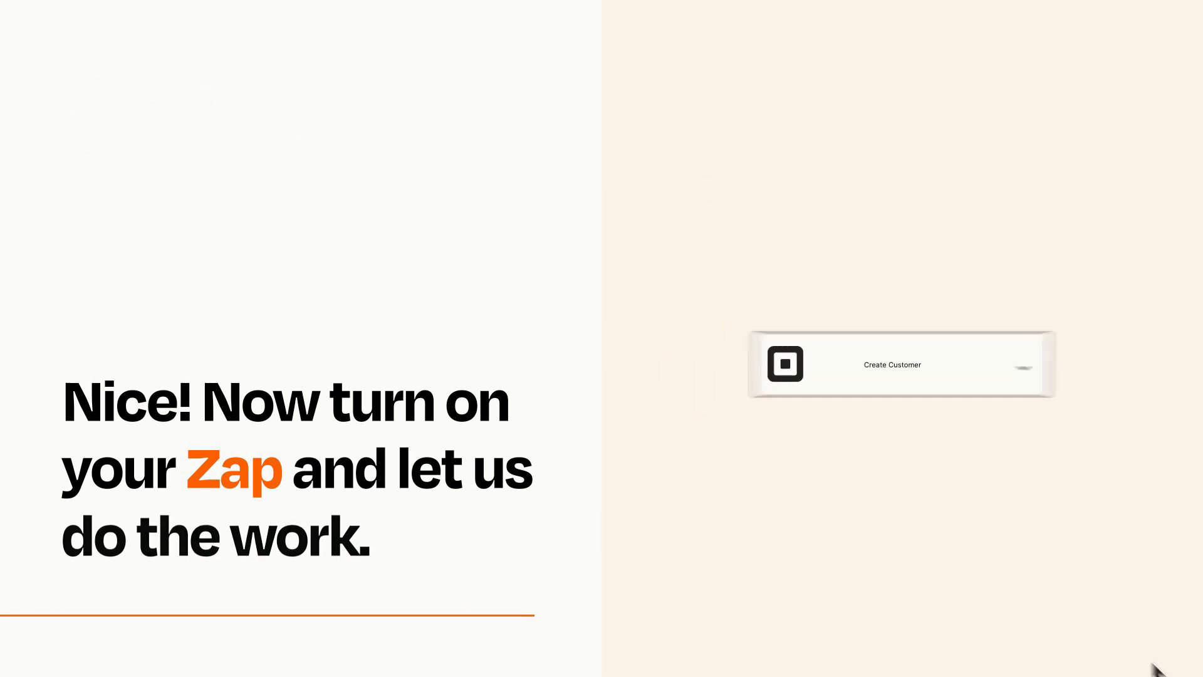